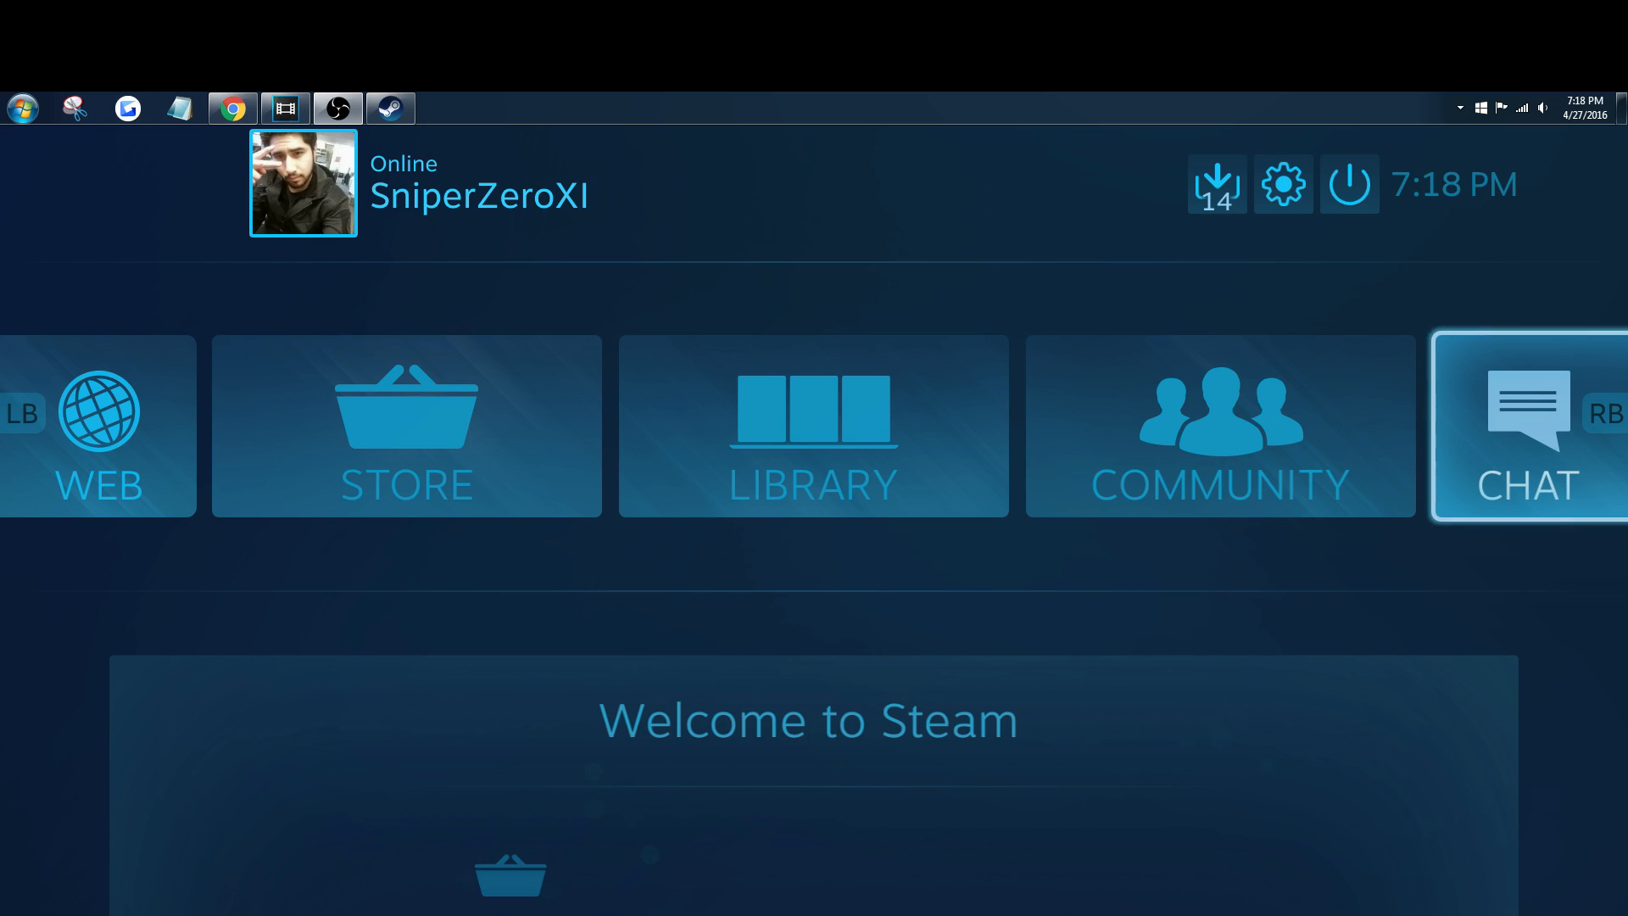
Step: Open the Big Picture settings page from the gear icon on the home screen
{"action": "scroll", "scroll_direction": "down", "scroll_amount": 3}
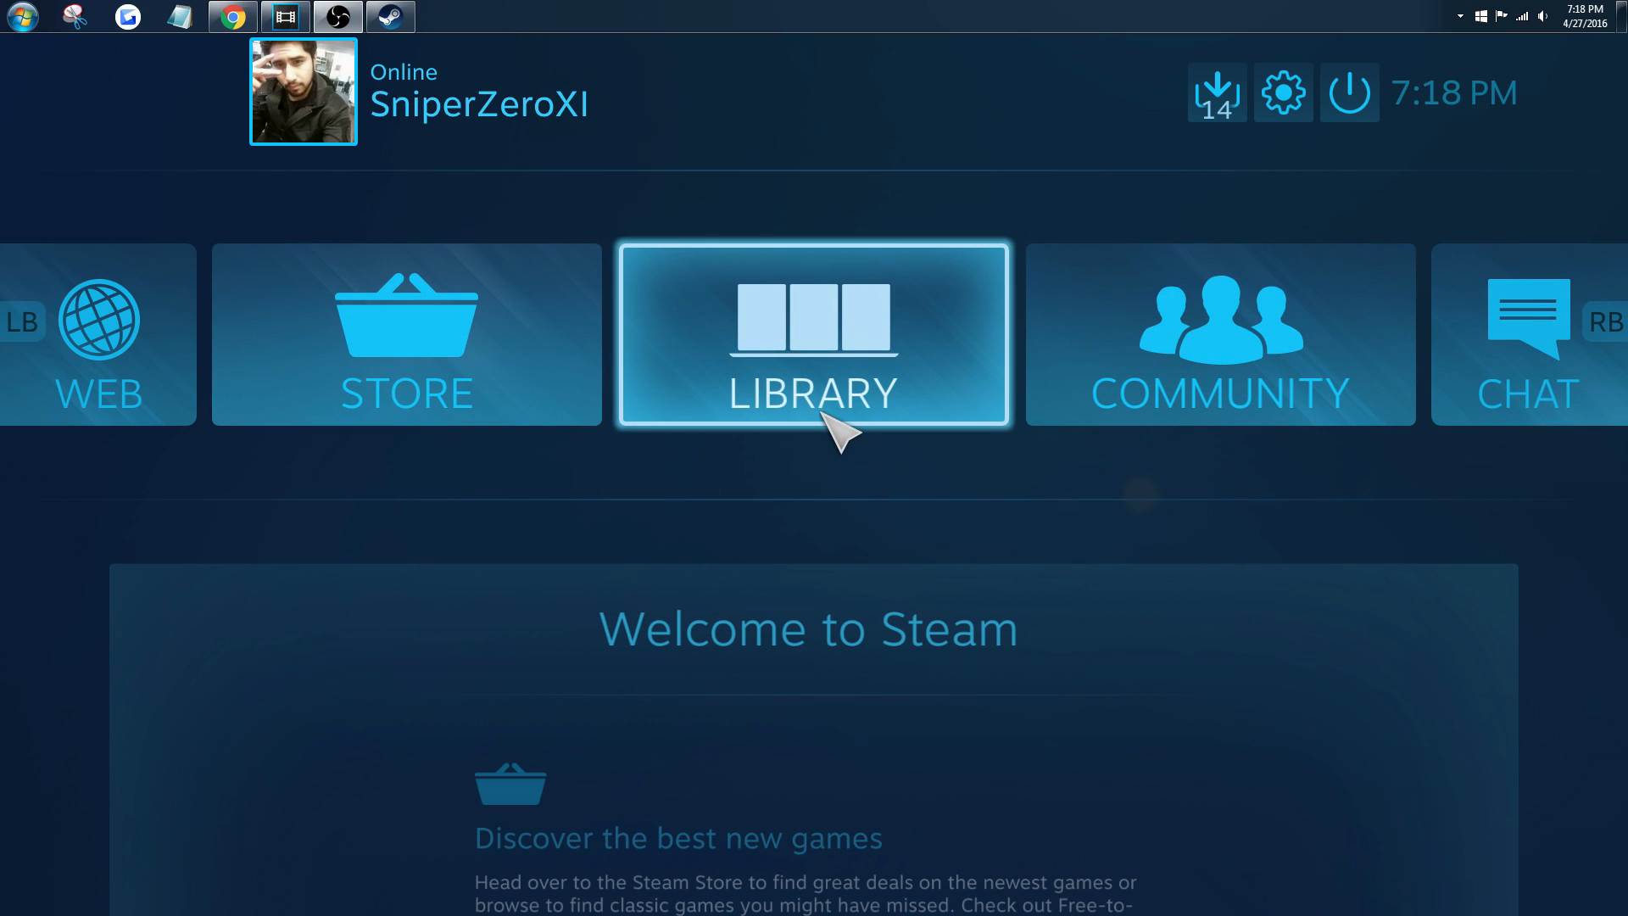
{"action": "mouse_move", "coordinate": [252, 263]}
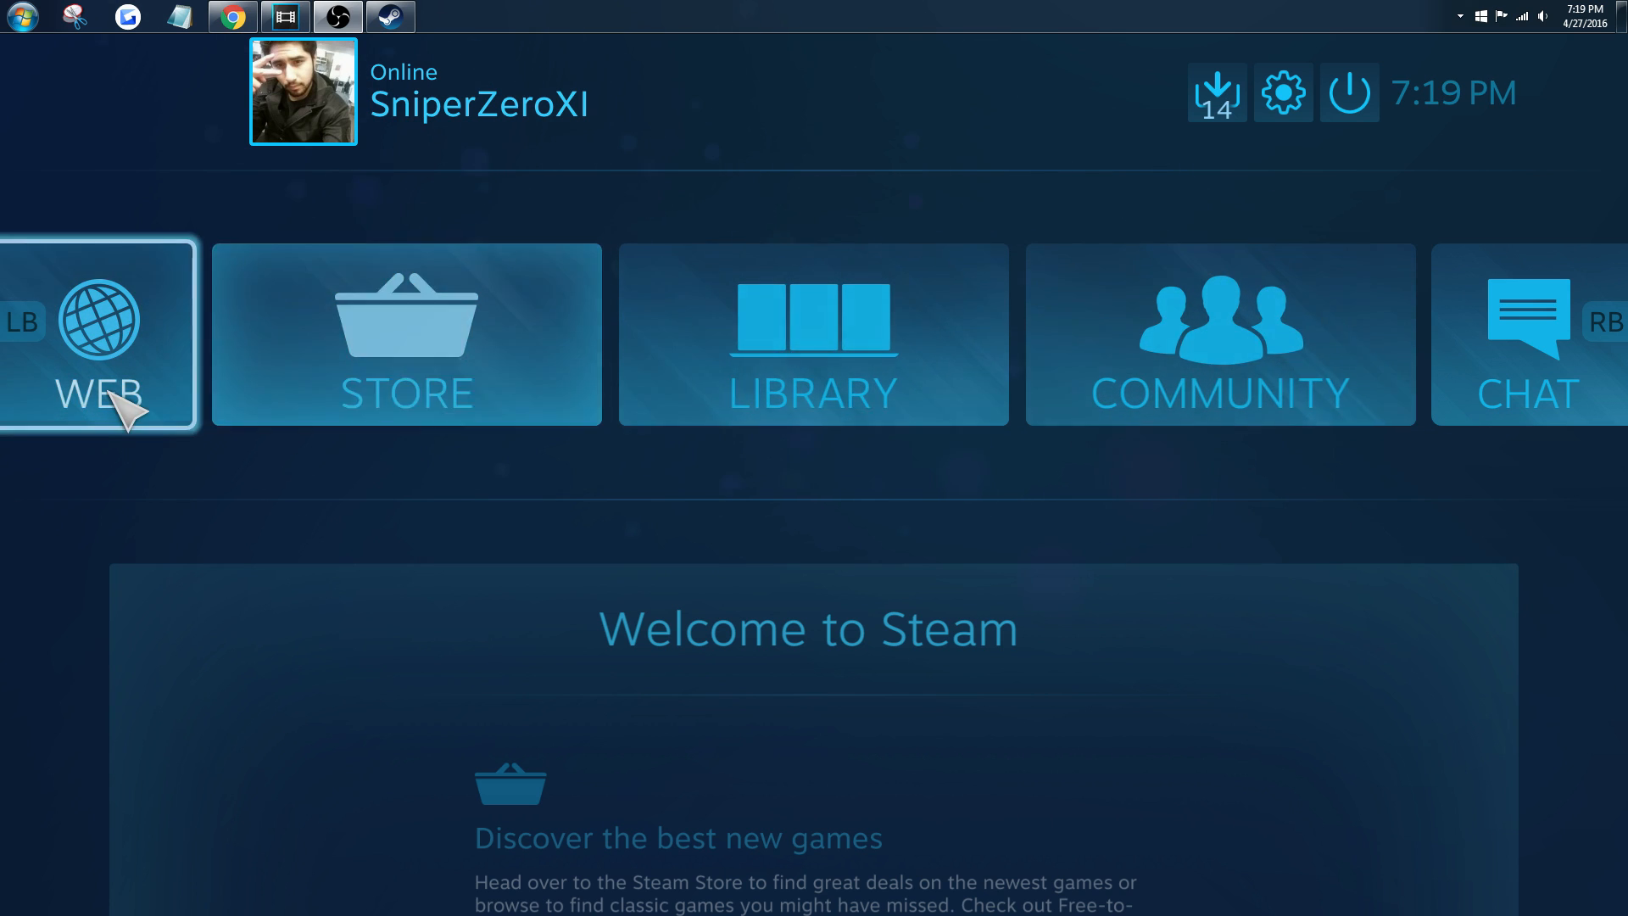
{"action": "left_click", "coordinate": [813, 334]}
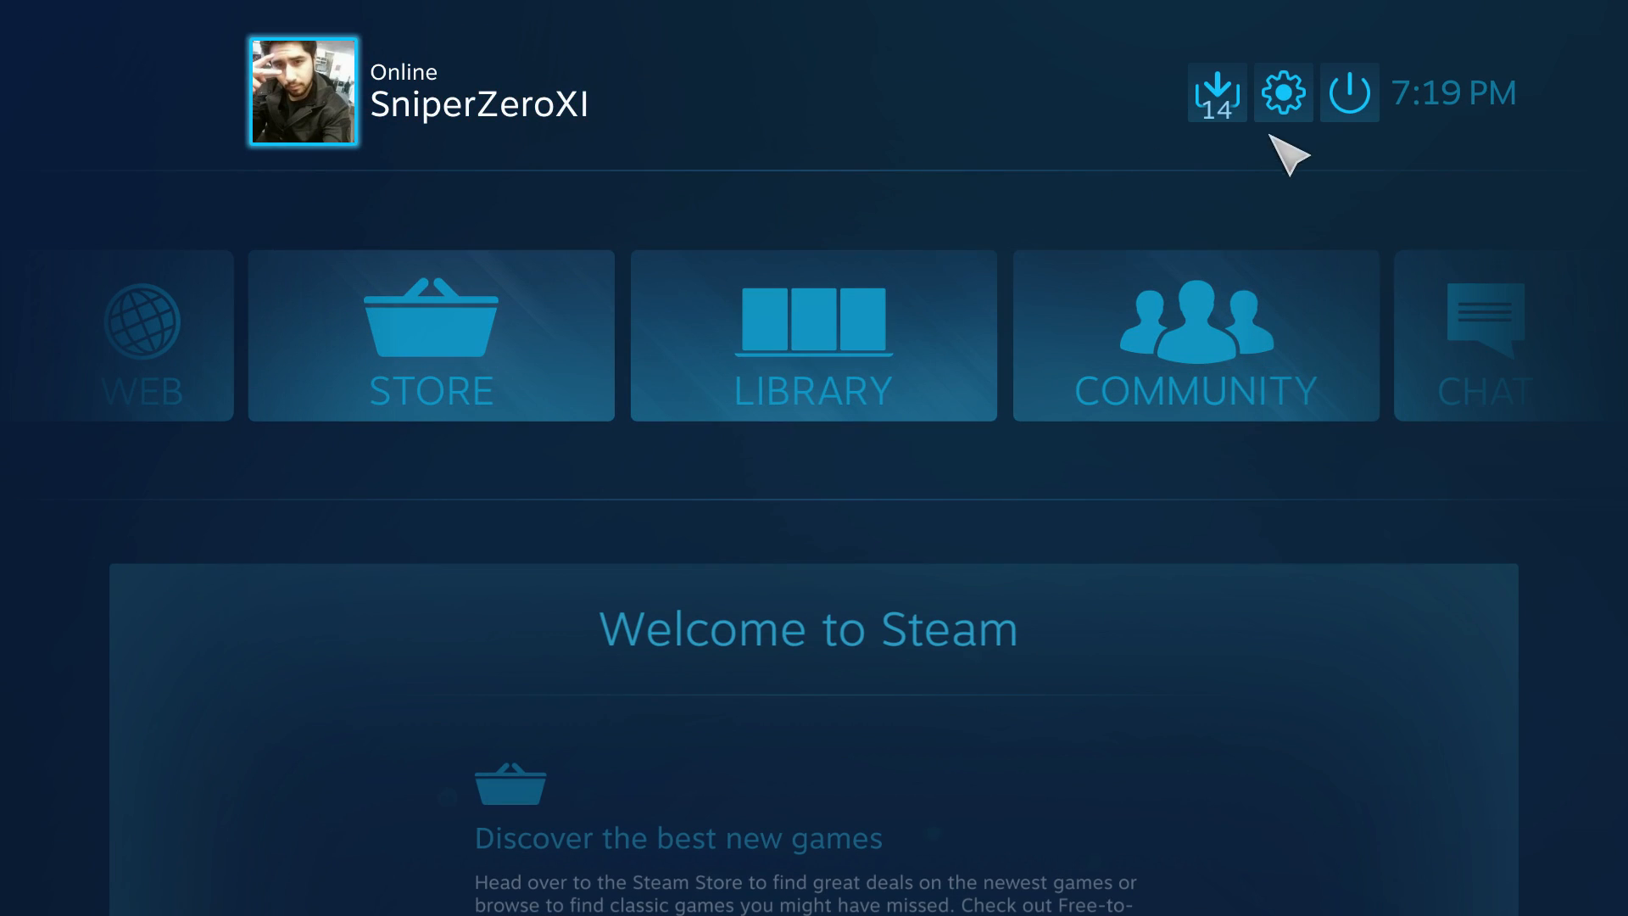
{"action": "left_click", "coordinate": [1281, 93]}
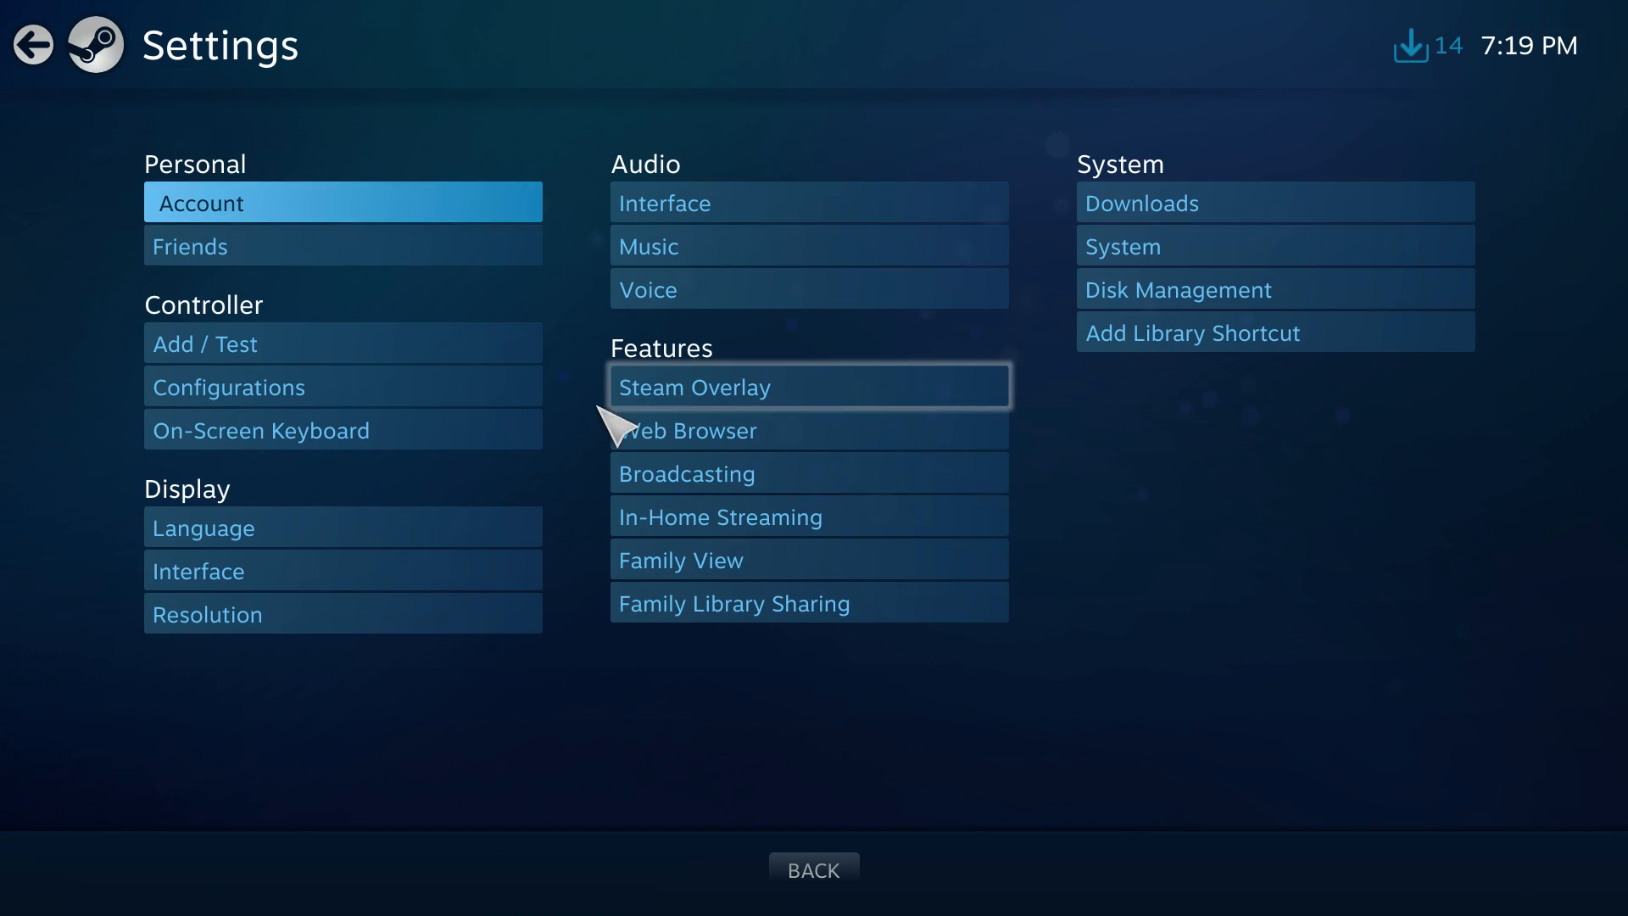
{"action": "left_click", "coordinate": [32, 45]}
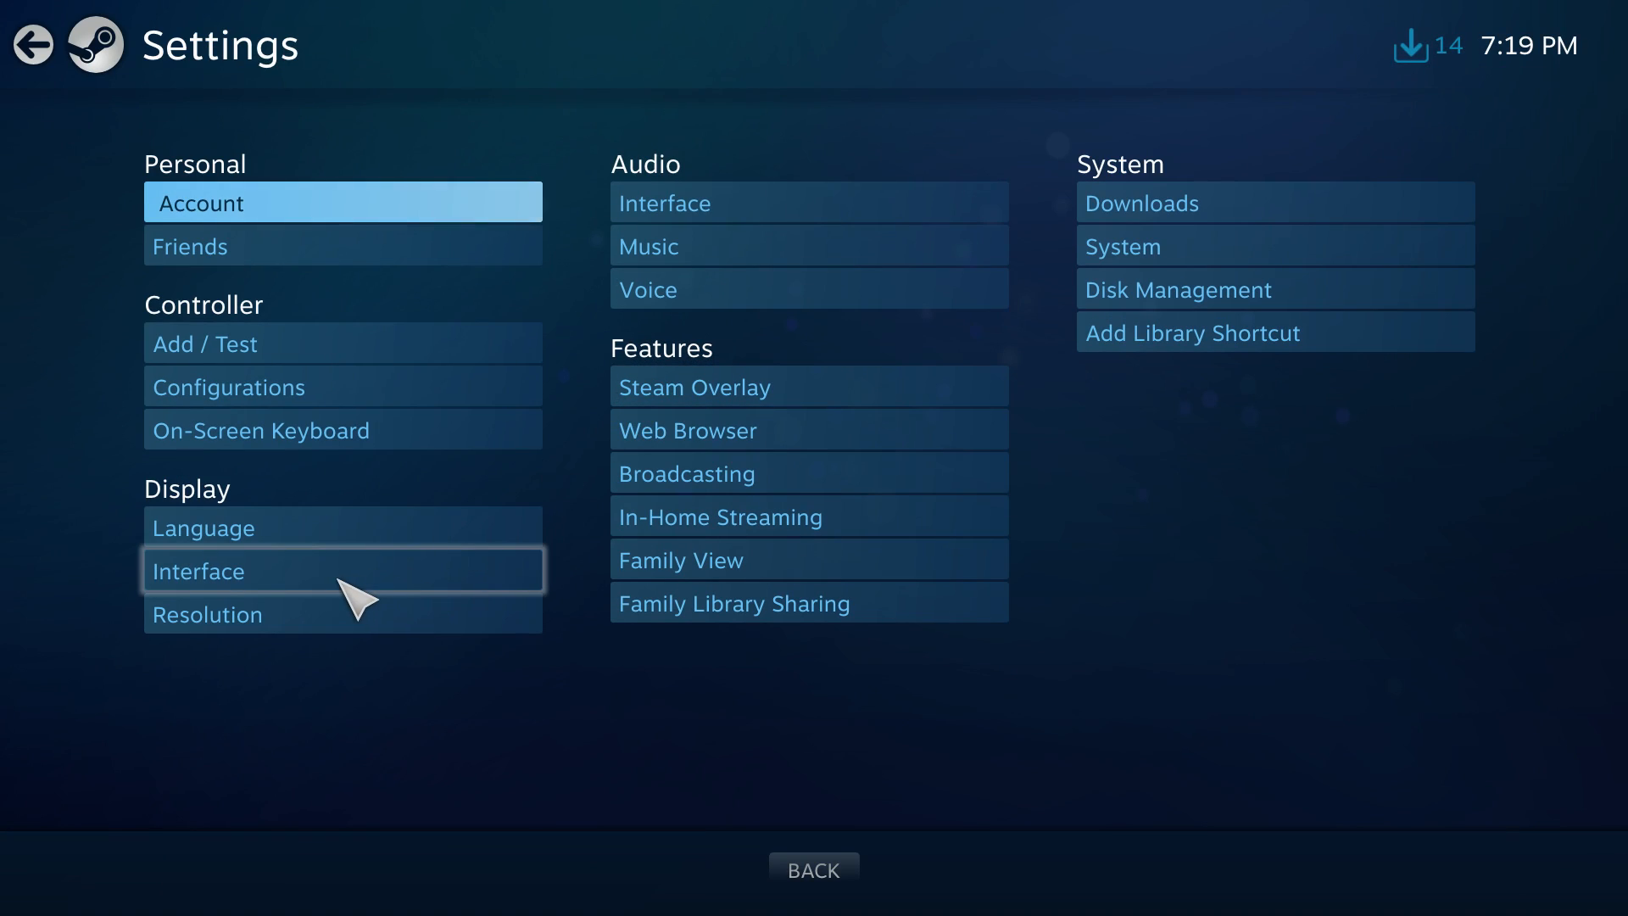
Step: Turn off 'Start Steam in Big Picture mode' under Display > Interface
{"action": "left_click", "coordinate": [198, 570]}
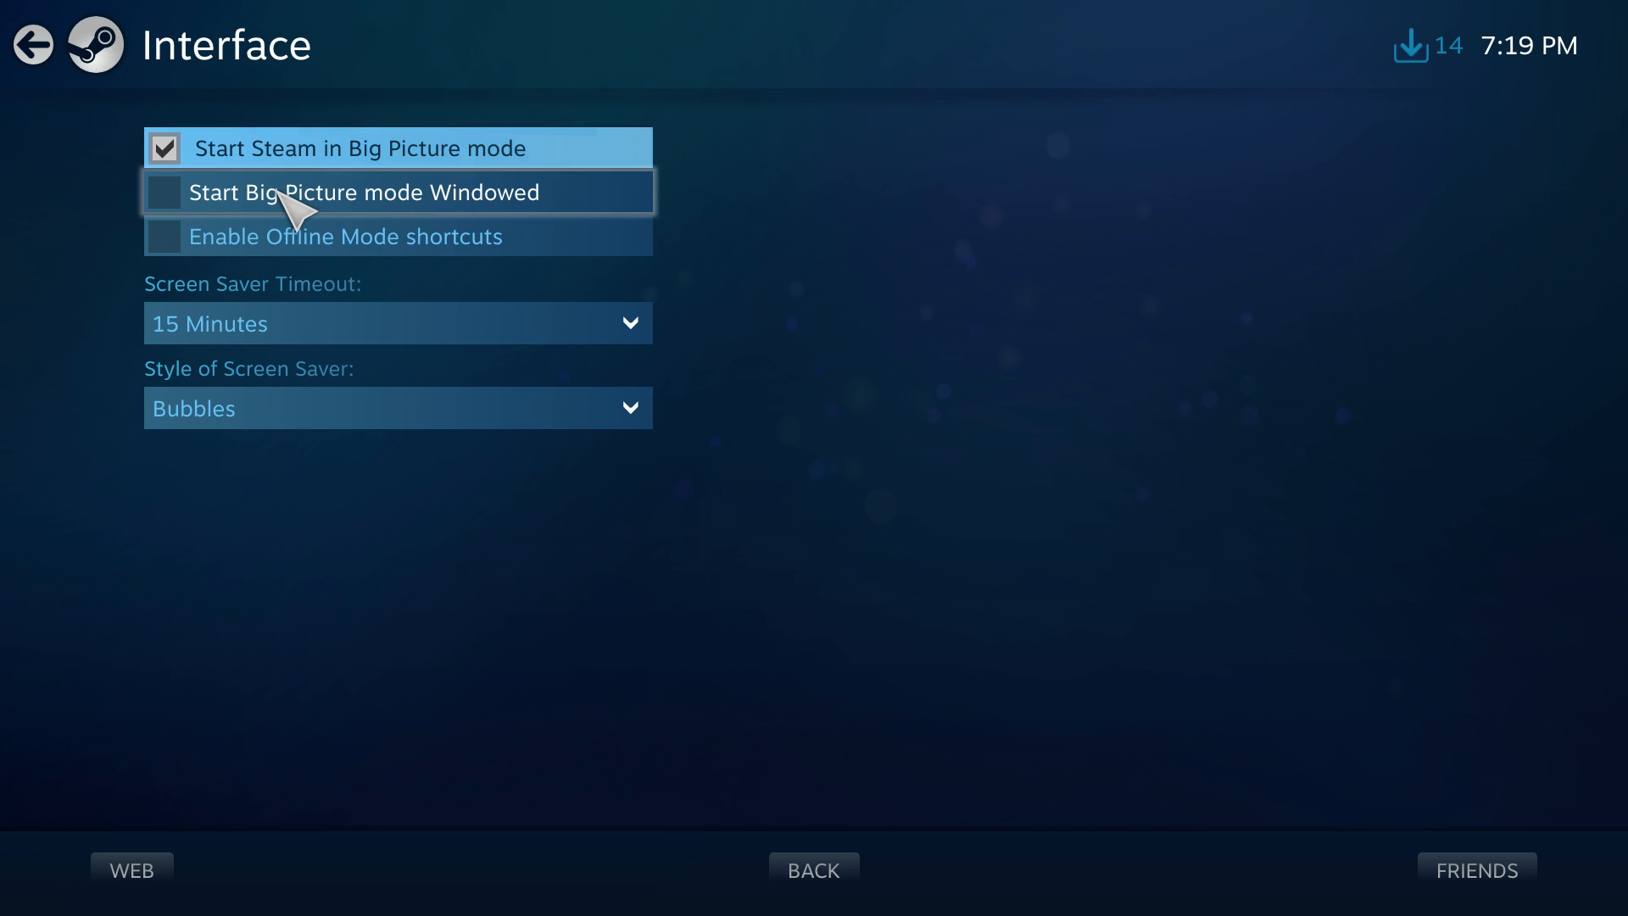
{"action": "mouse_move", "coordinate": [218, 213]}
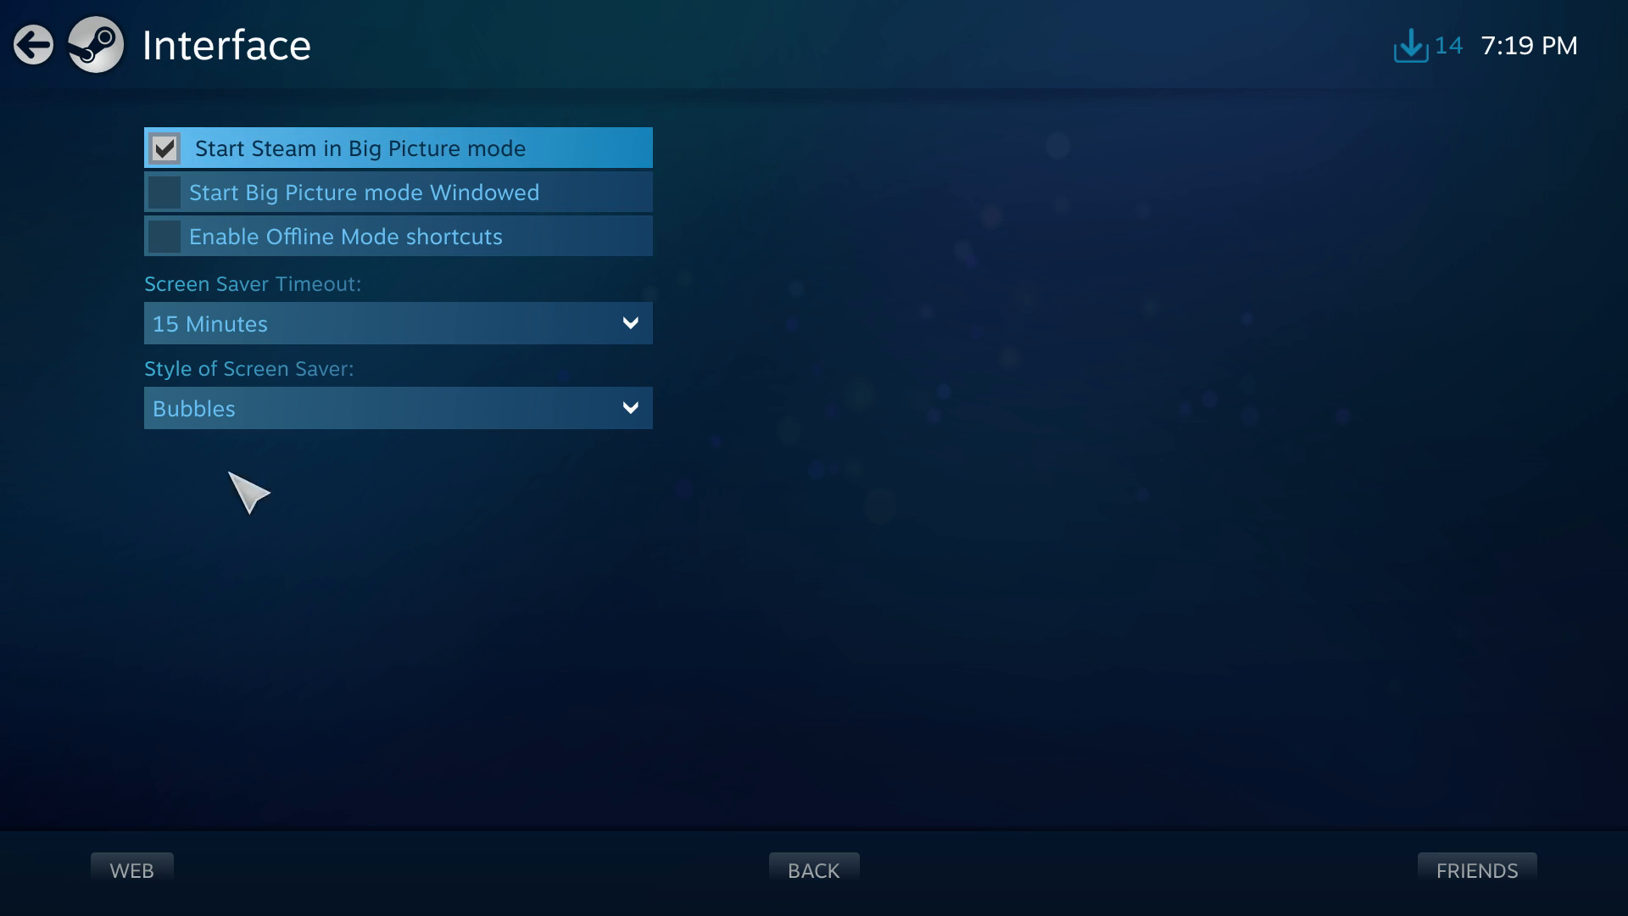
{"action": "mouse_move", "coordinate": [195, 488]}
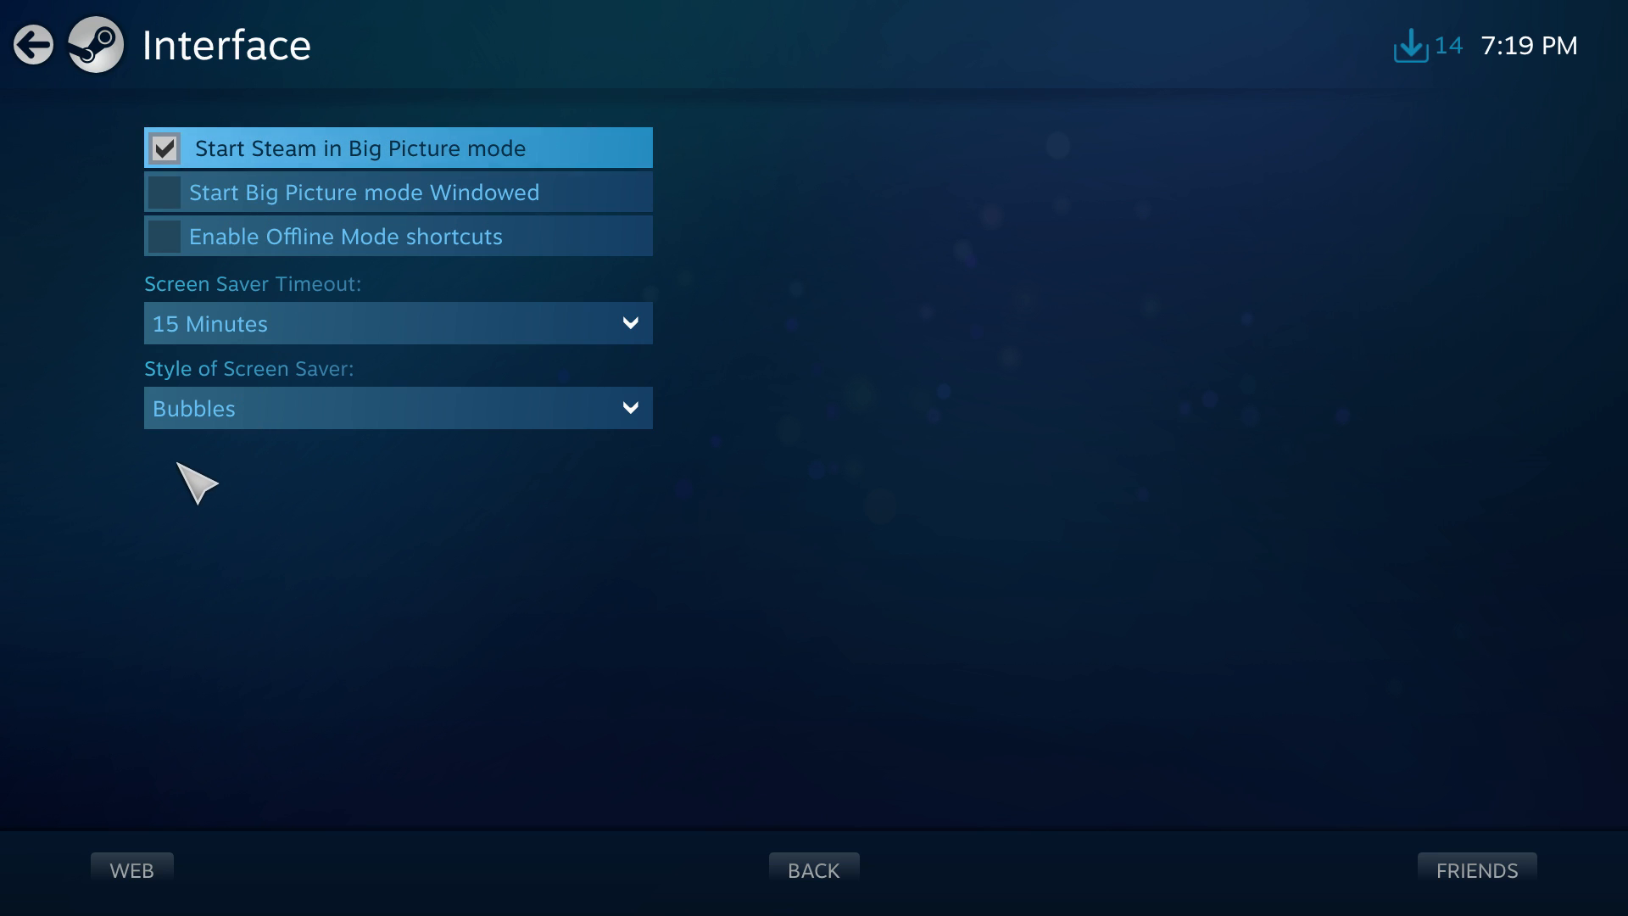
{"action": "mouse_move", "coordinate": [203, 203]}
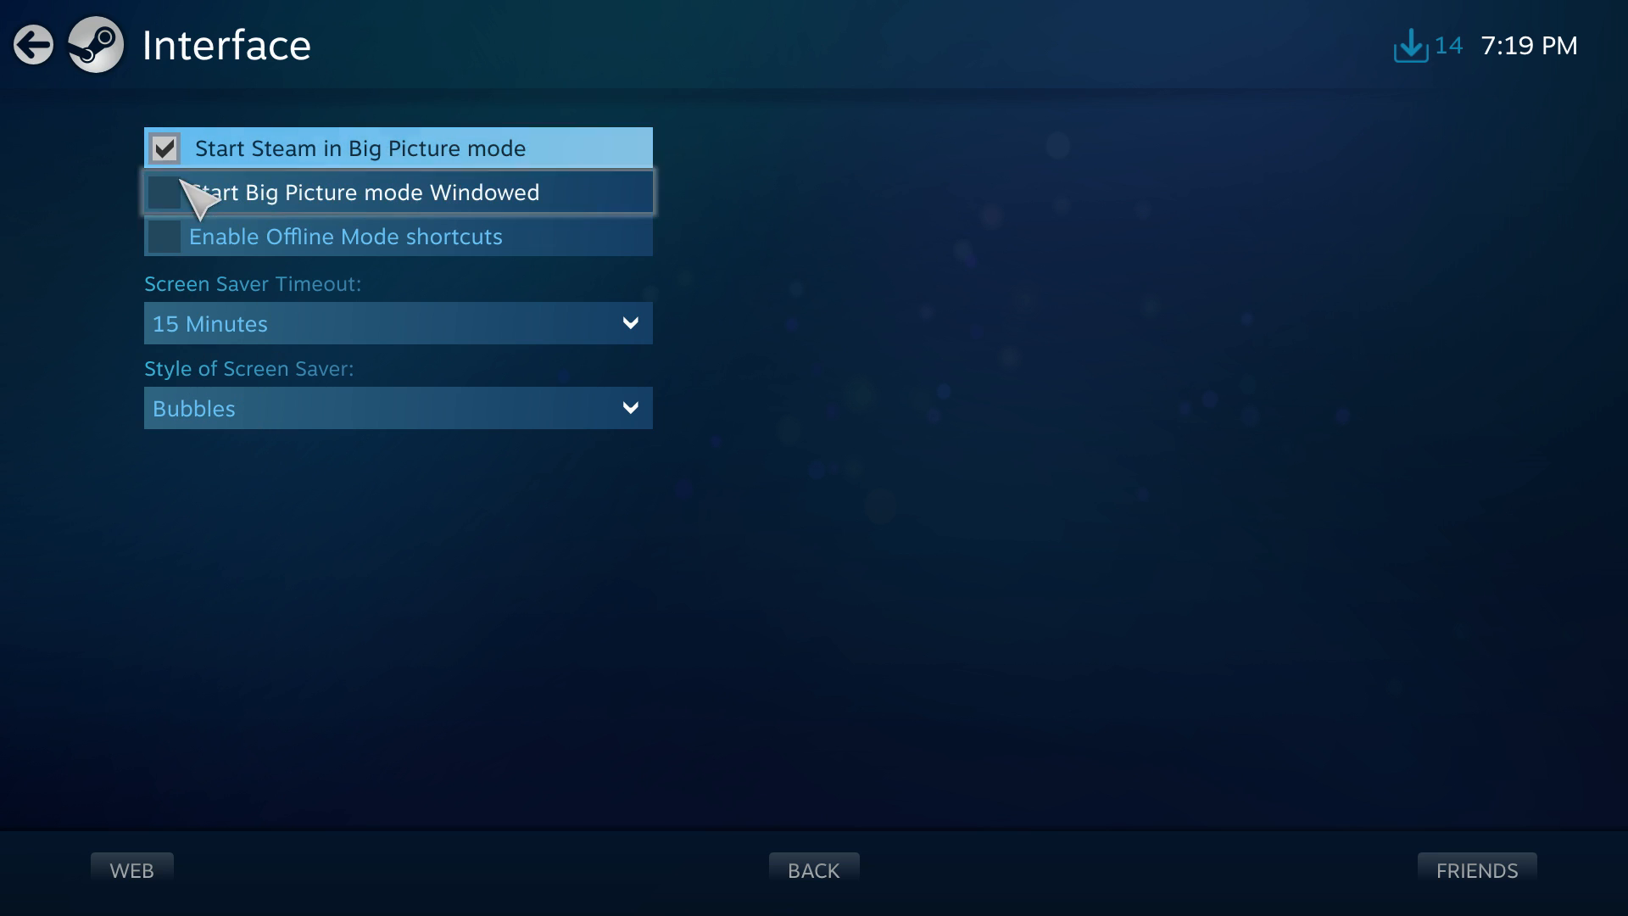
{"action": "mouse_move", "coordinate": [177, 151]}
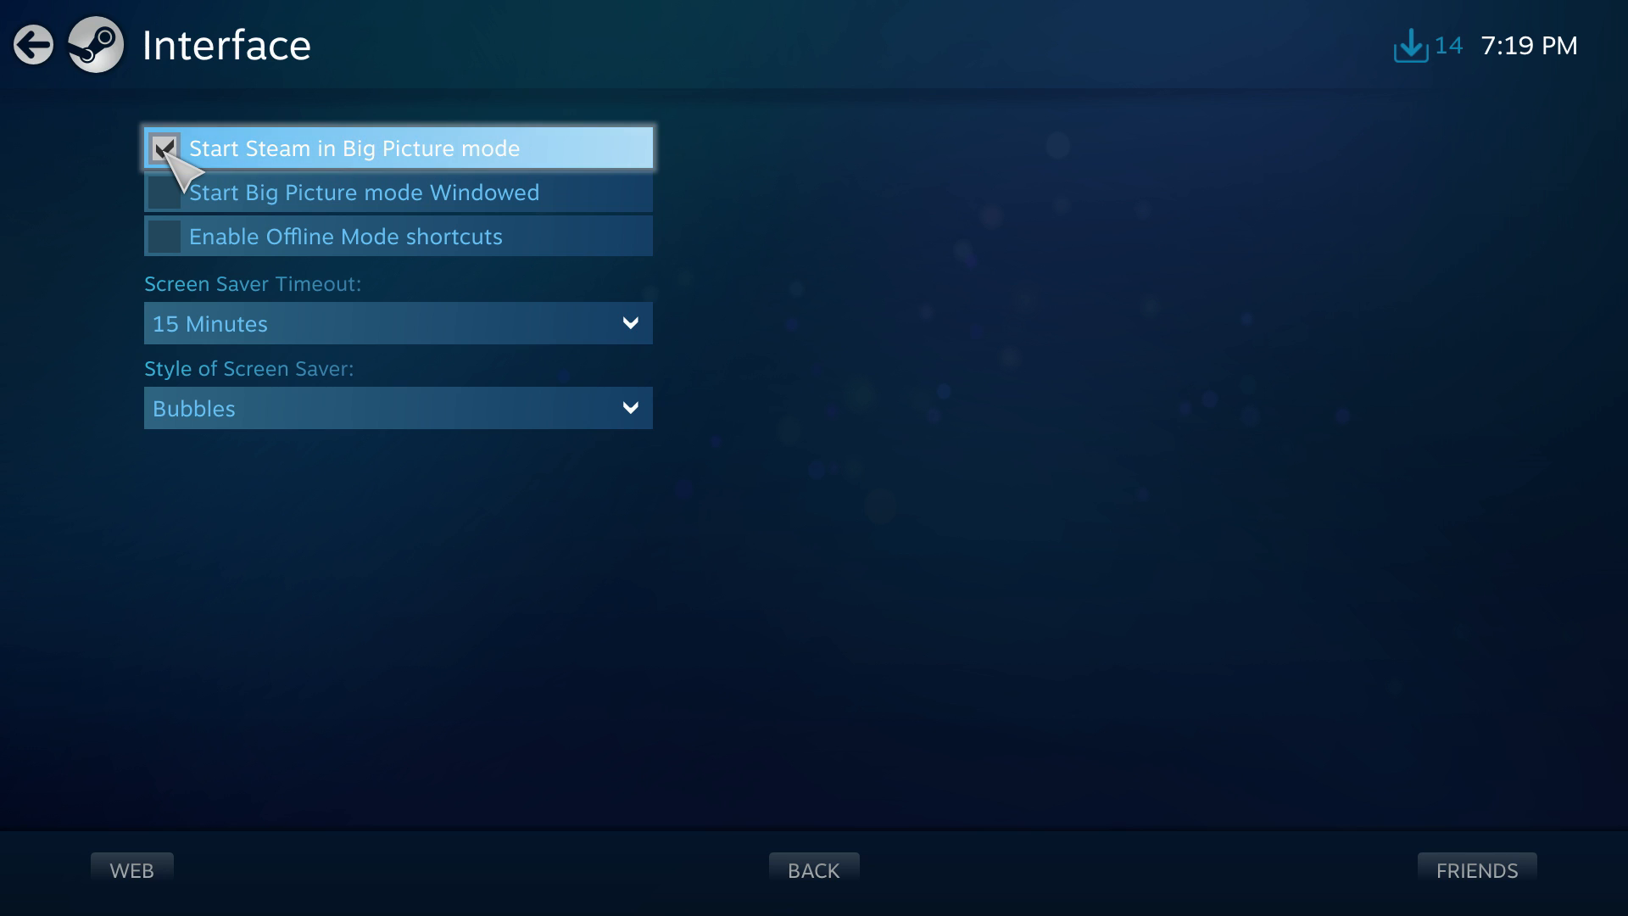
{"action": "left_click", "coordinate": [164, 147]}
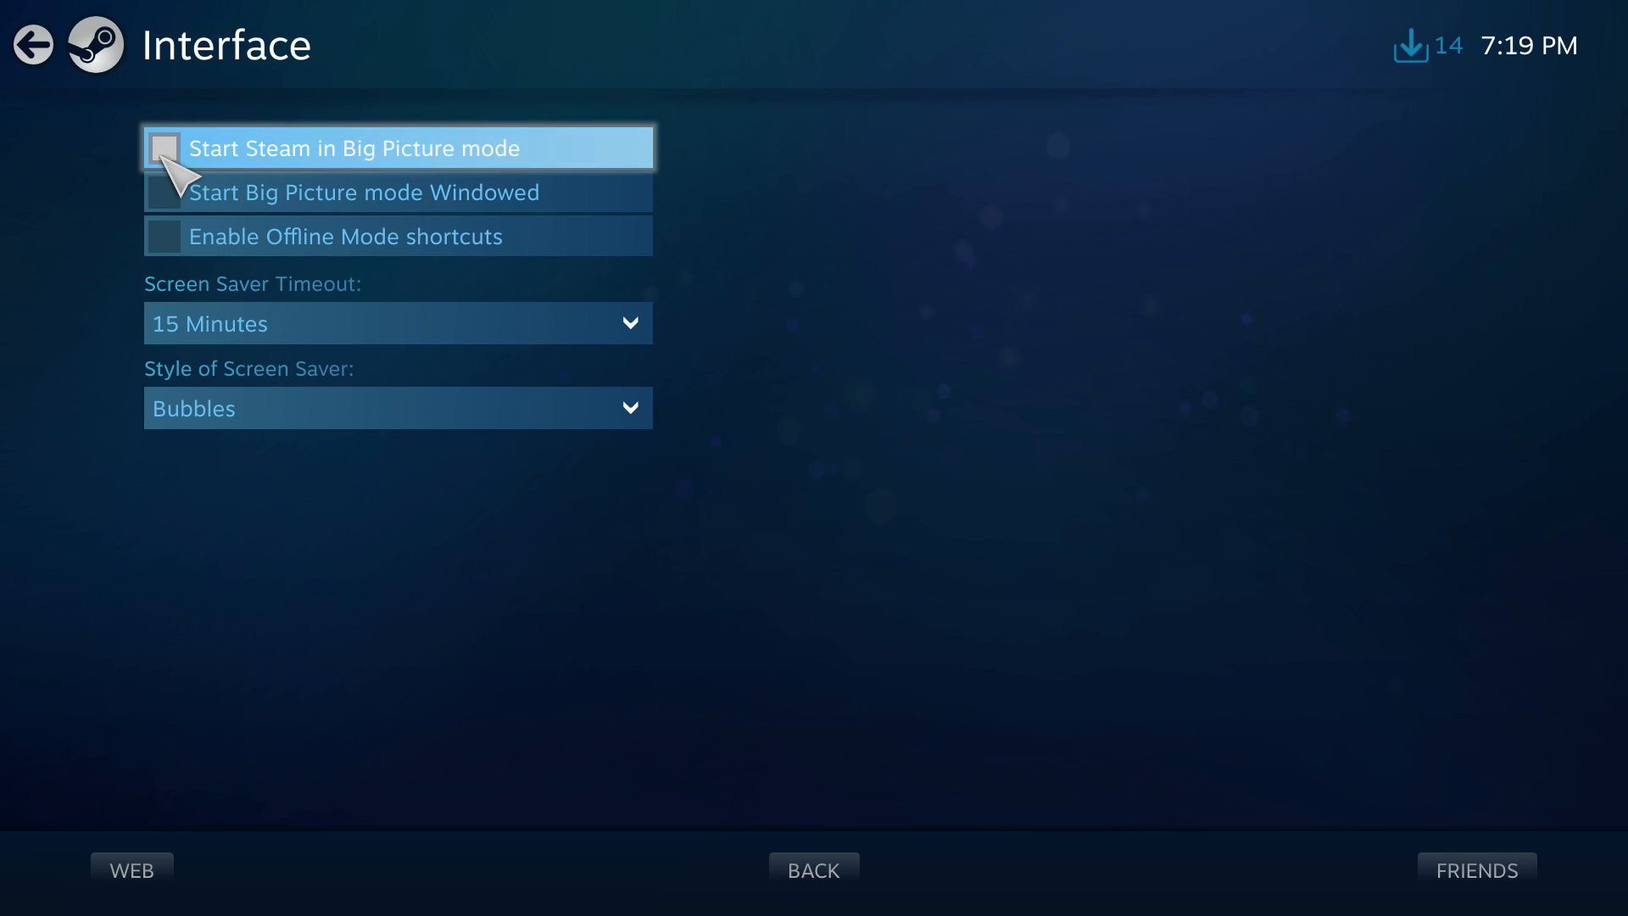
{"action": "mouse_move", "coordinate": [42, 43]}
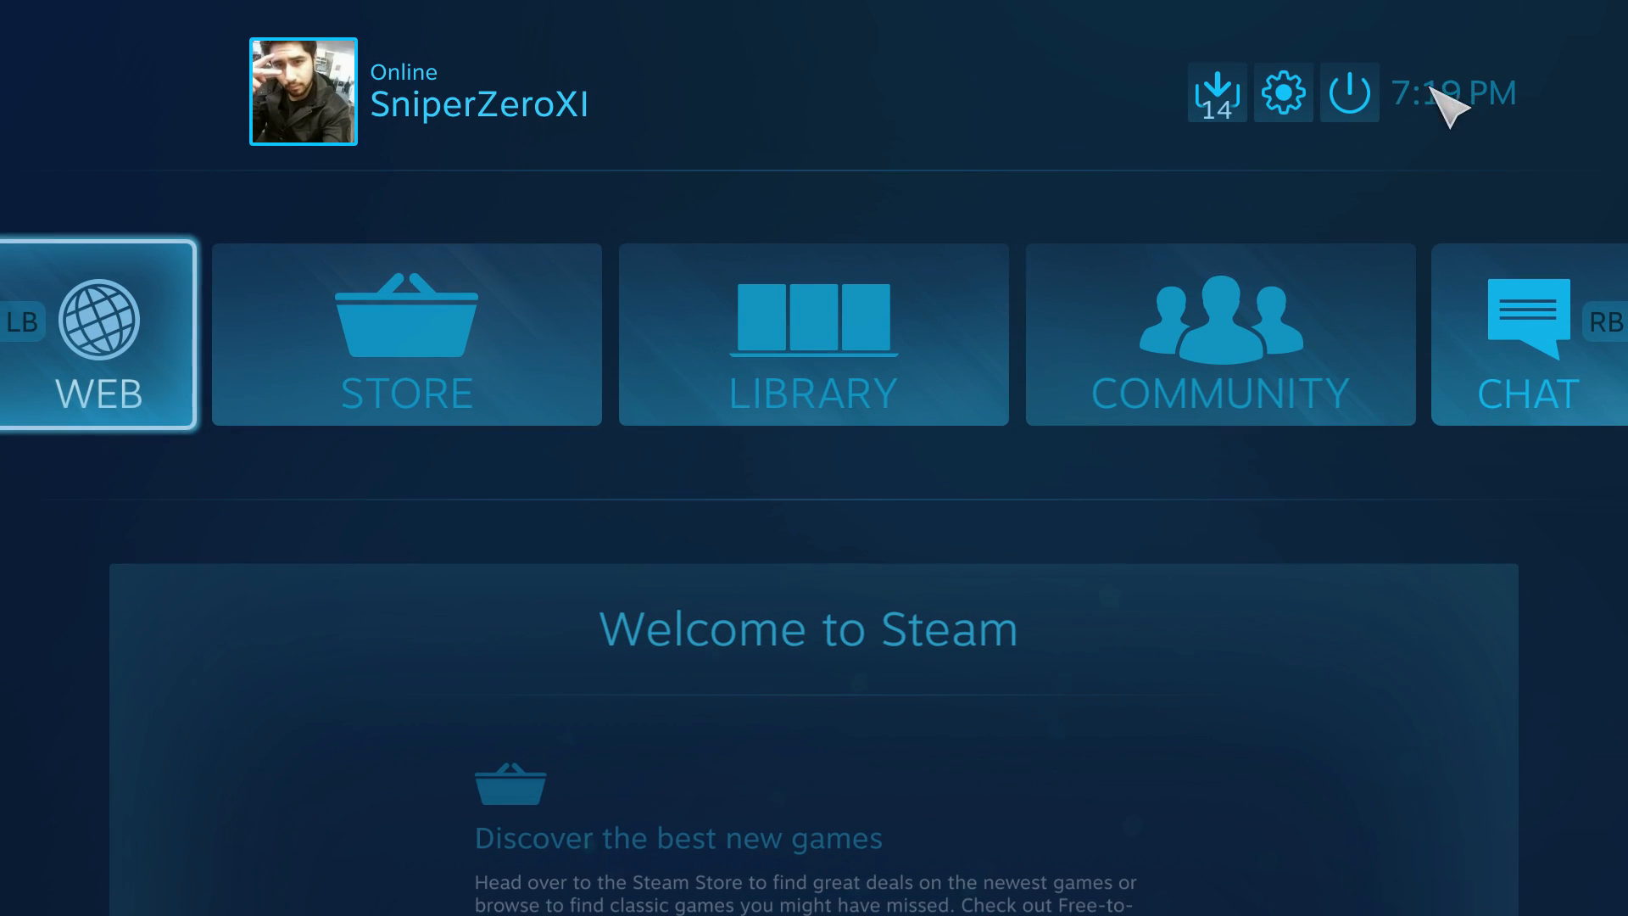
Step: Recheck settings, return to the home screen, and choose Exit Steam from the power icon
{"action": "left_click", "coordinate": [1282, 93]}
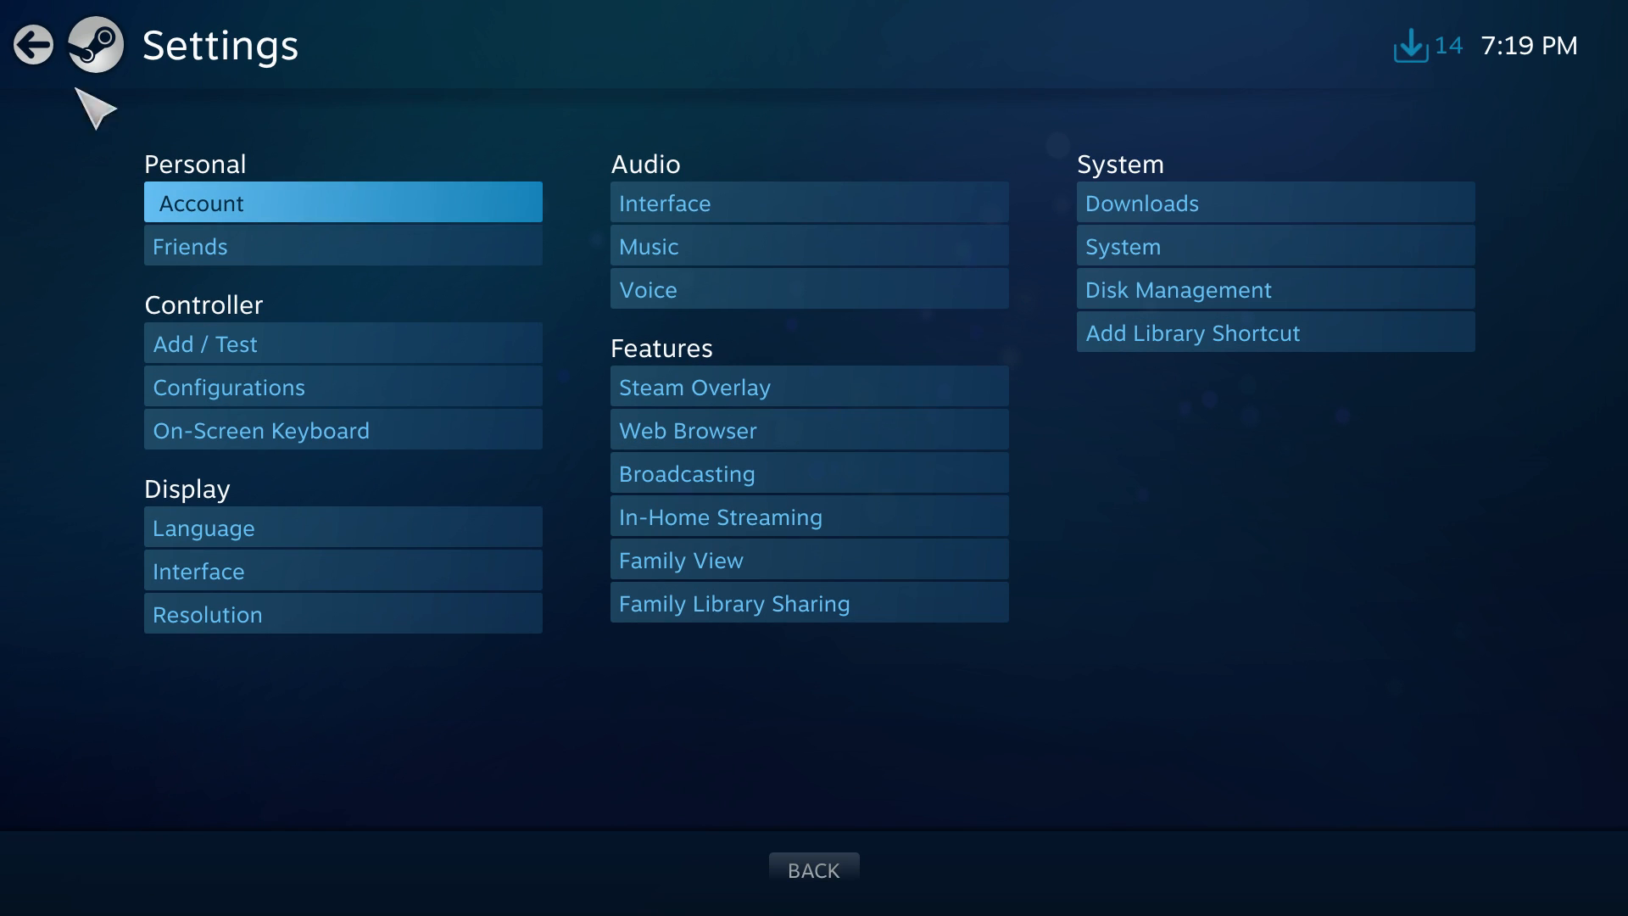
{"action": "left_click", "coordinate": [33, 45]}
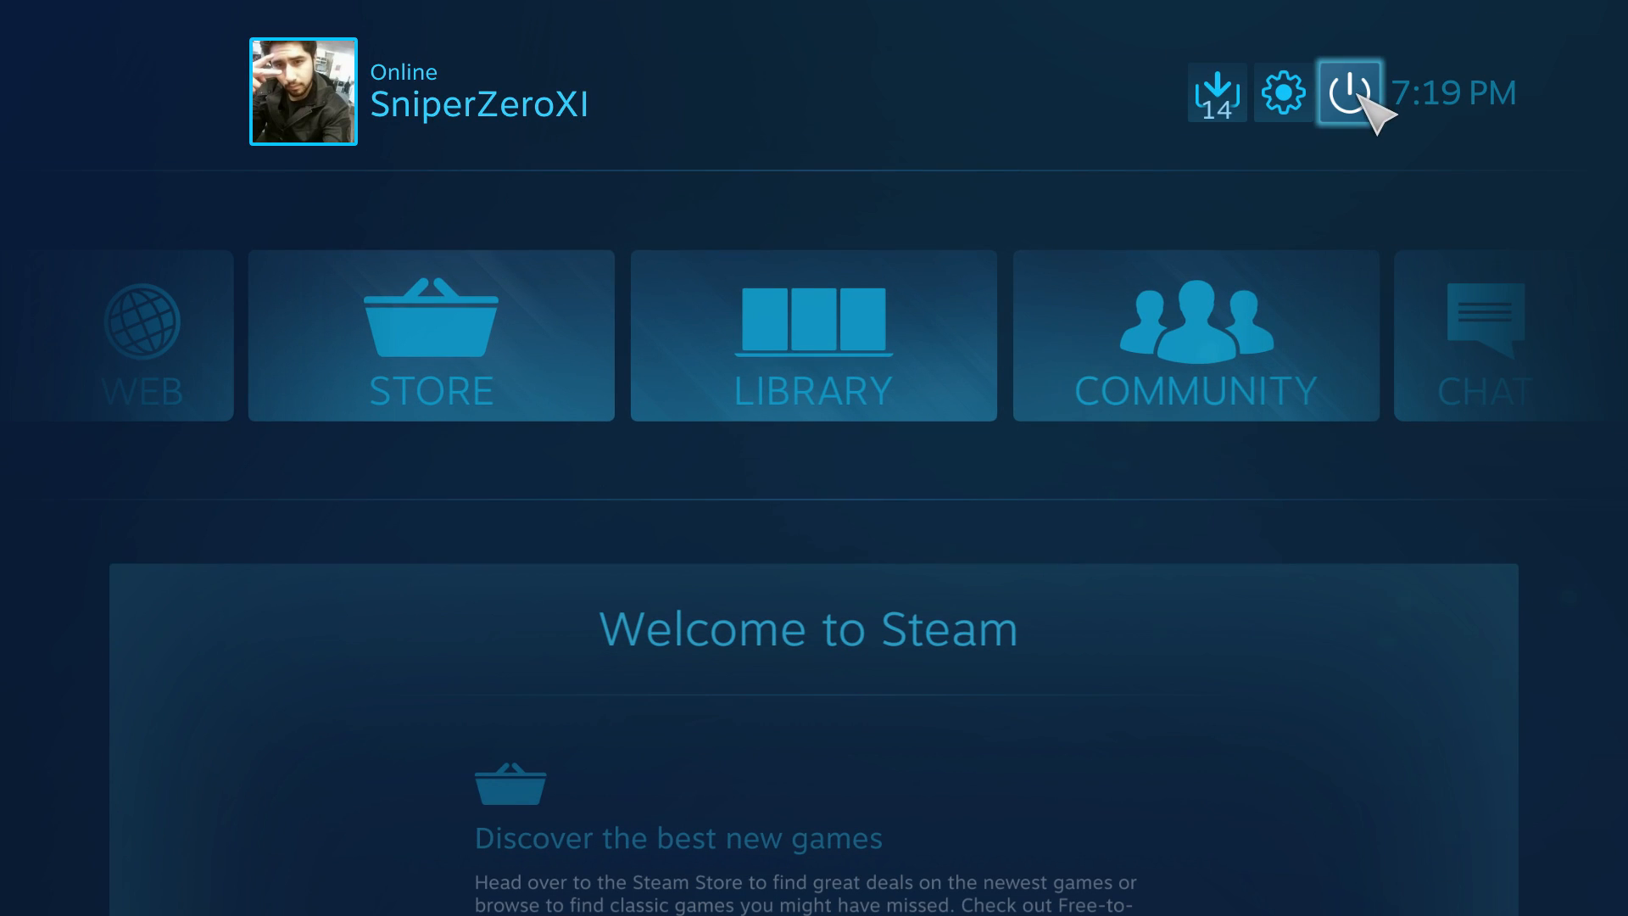
{"action": "left_click", "coordinate": [1348, 92]}
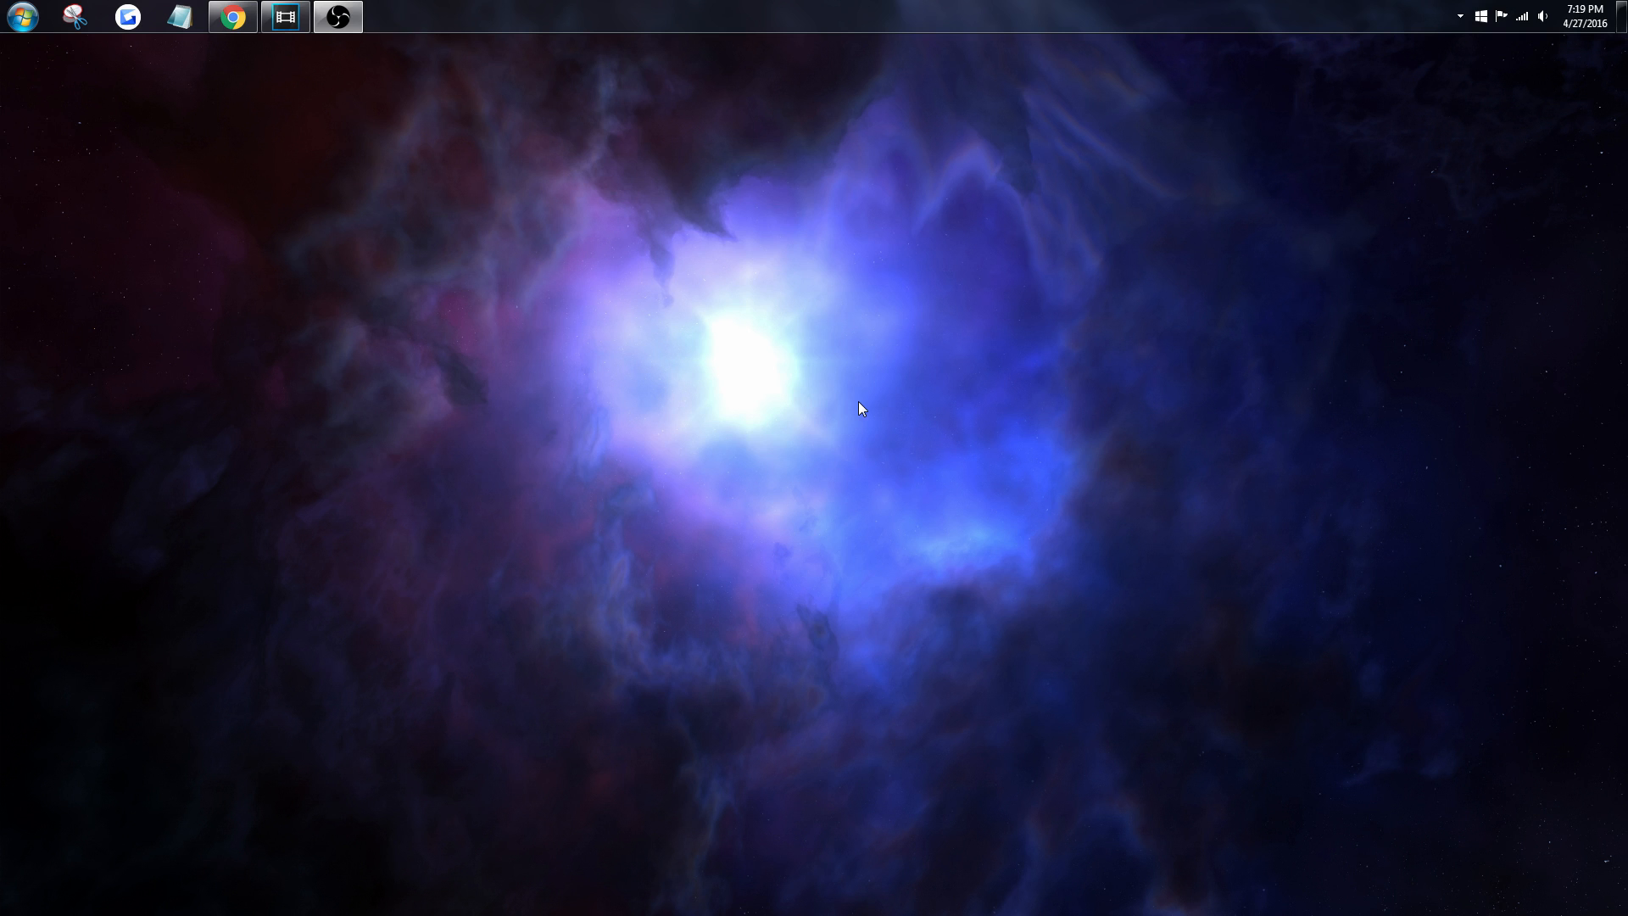
{"action": "mouse_move", "coordinate": [754, 389]}
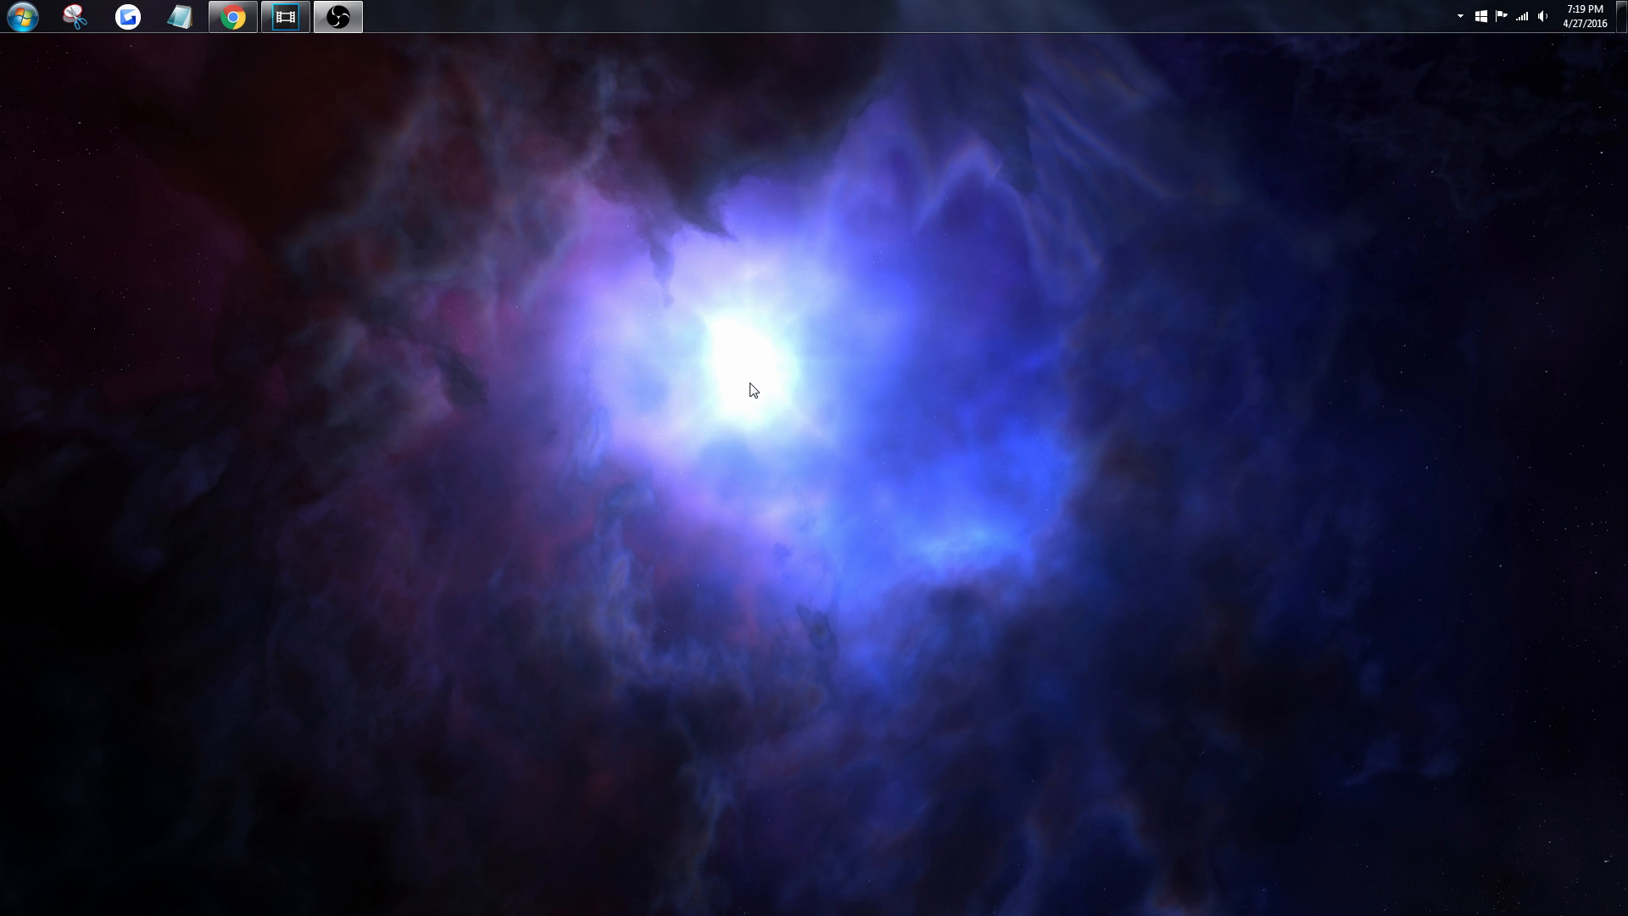
{"action": "left_click", "coordinate": [21, 17]}
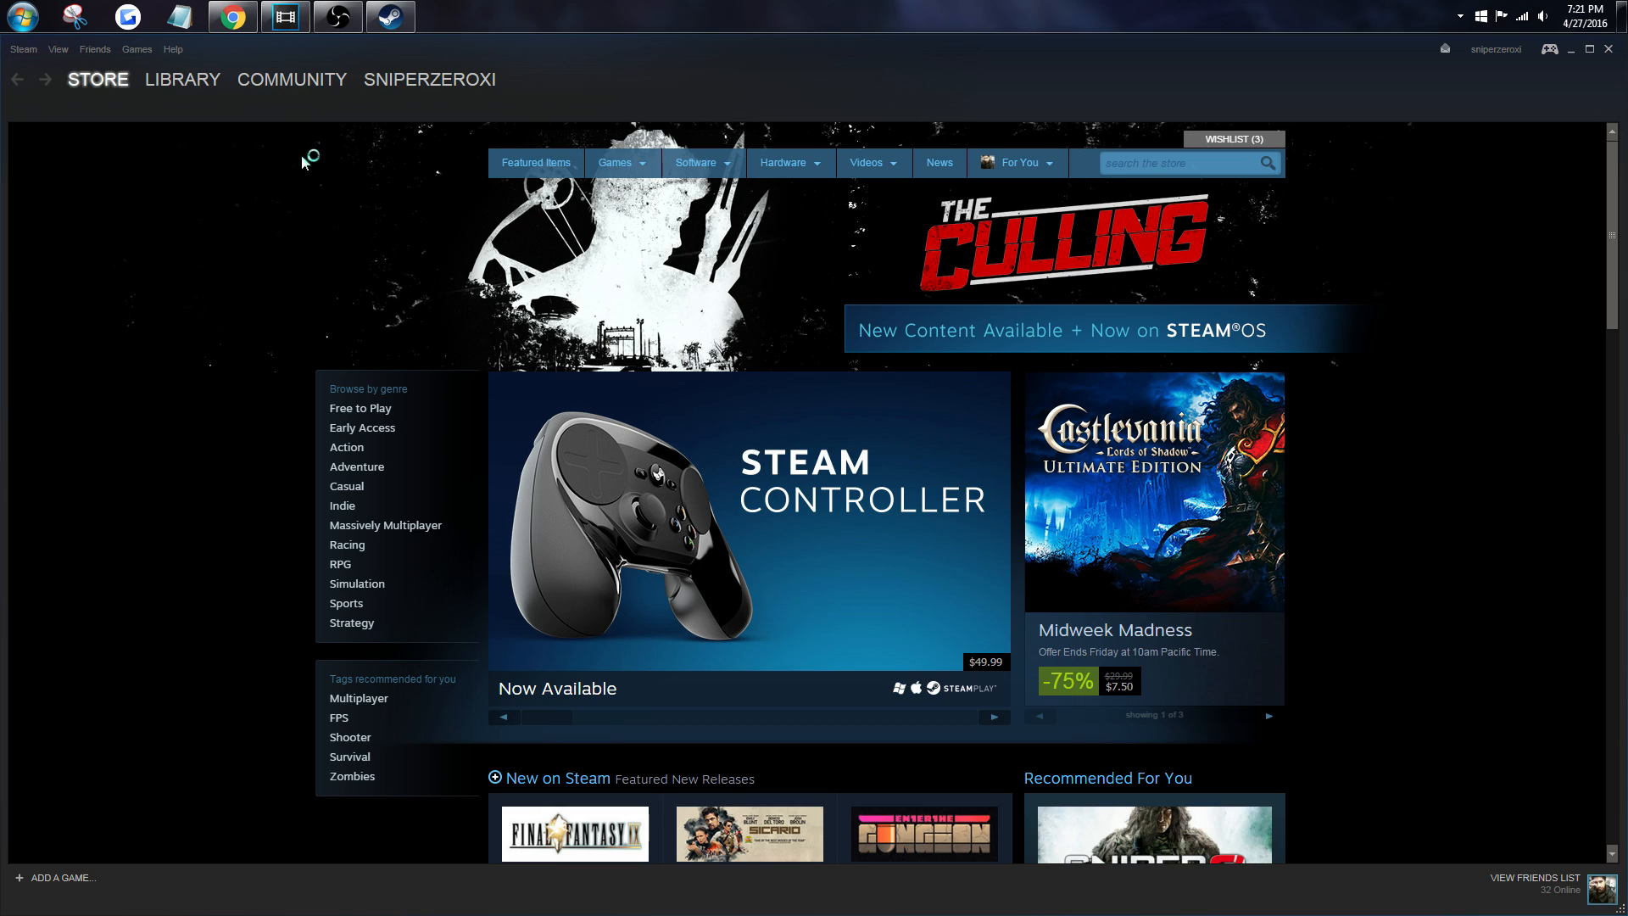
{"action": "left_click", "coordinate": [784, 163]}
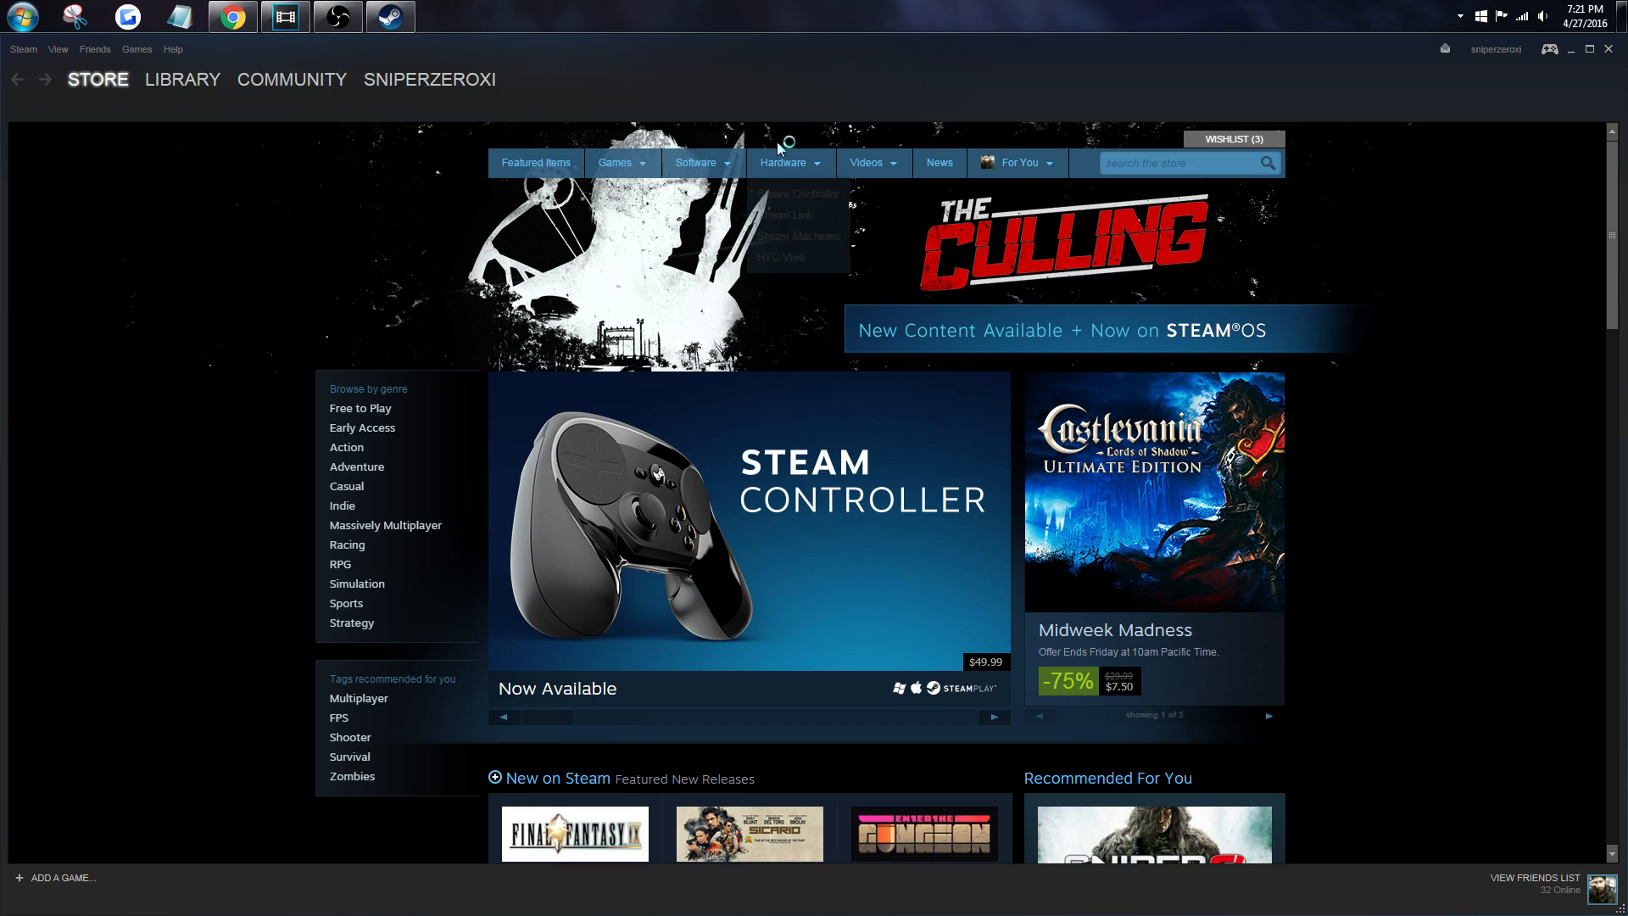
{"action": "mouse_move", "coordinate": [915, 726]}
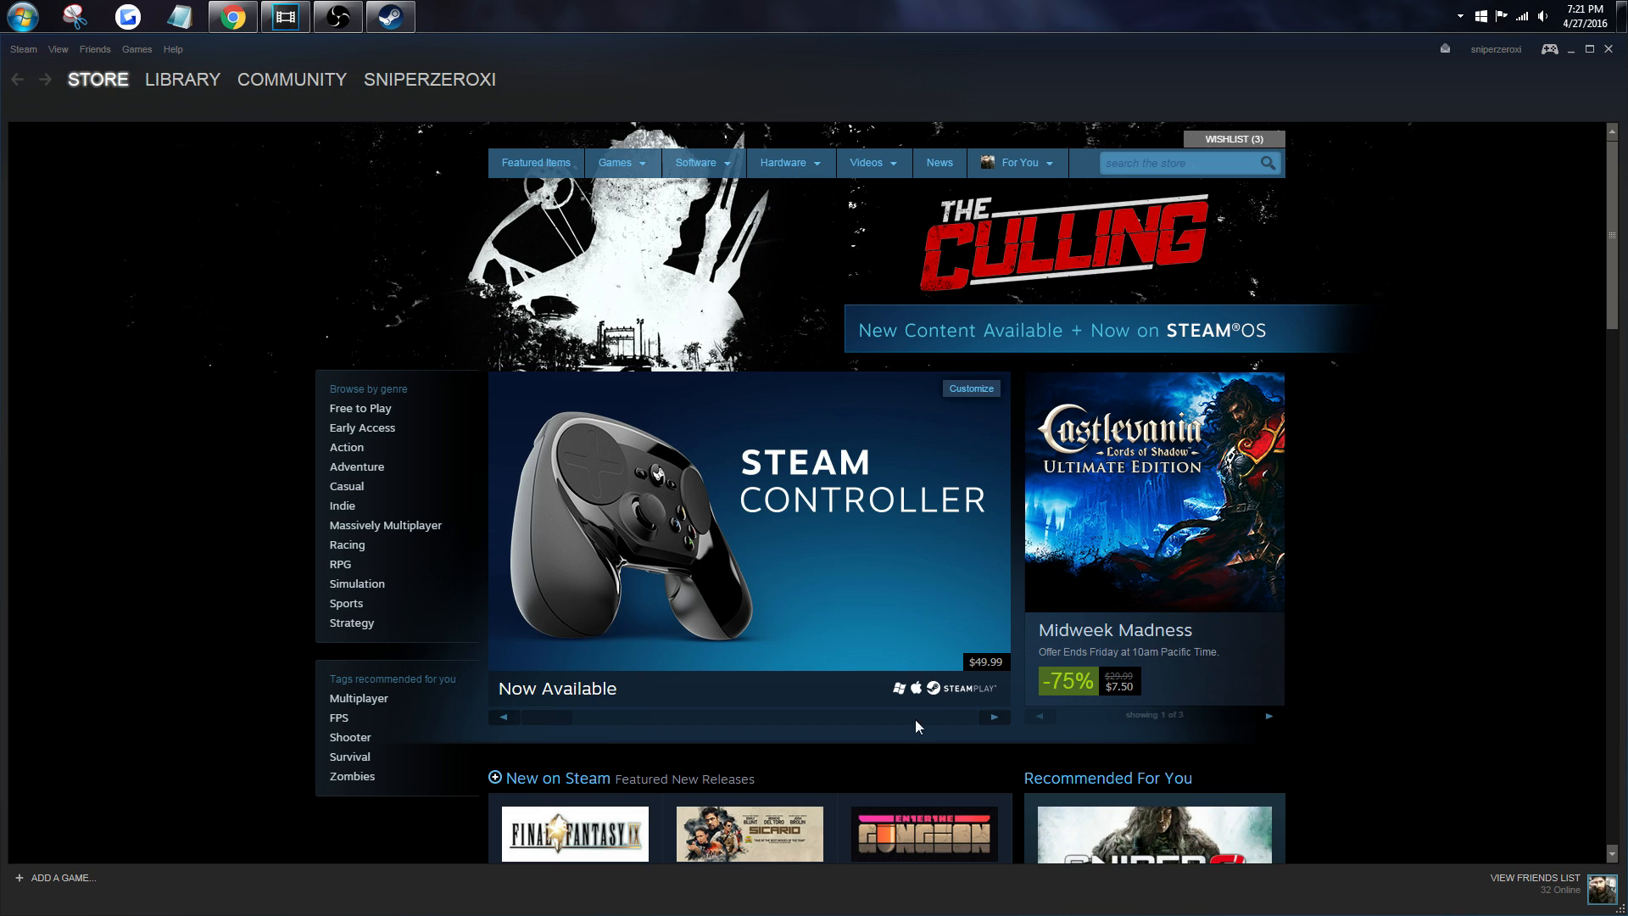
{"action": "mouse_move", "coordinate": [1372, 593]}
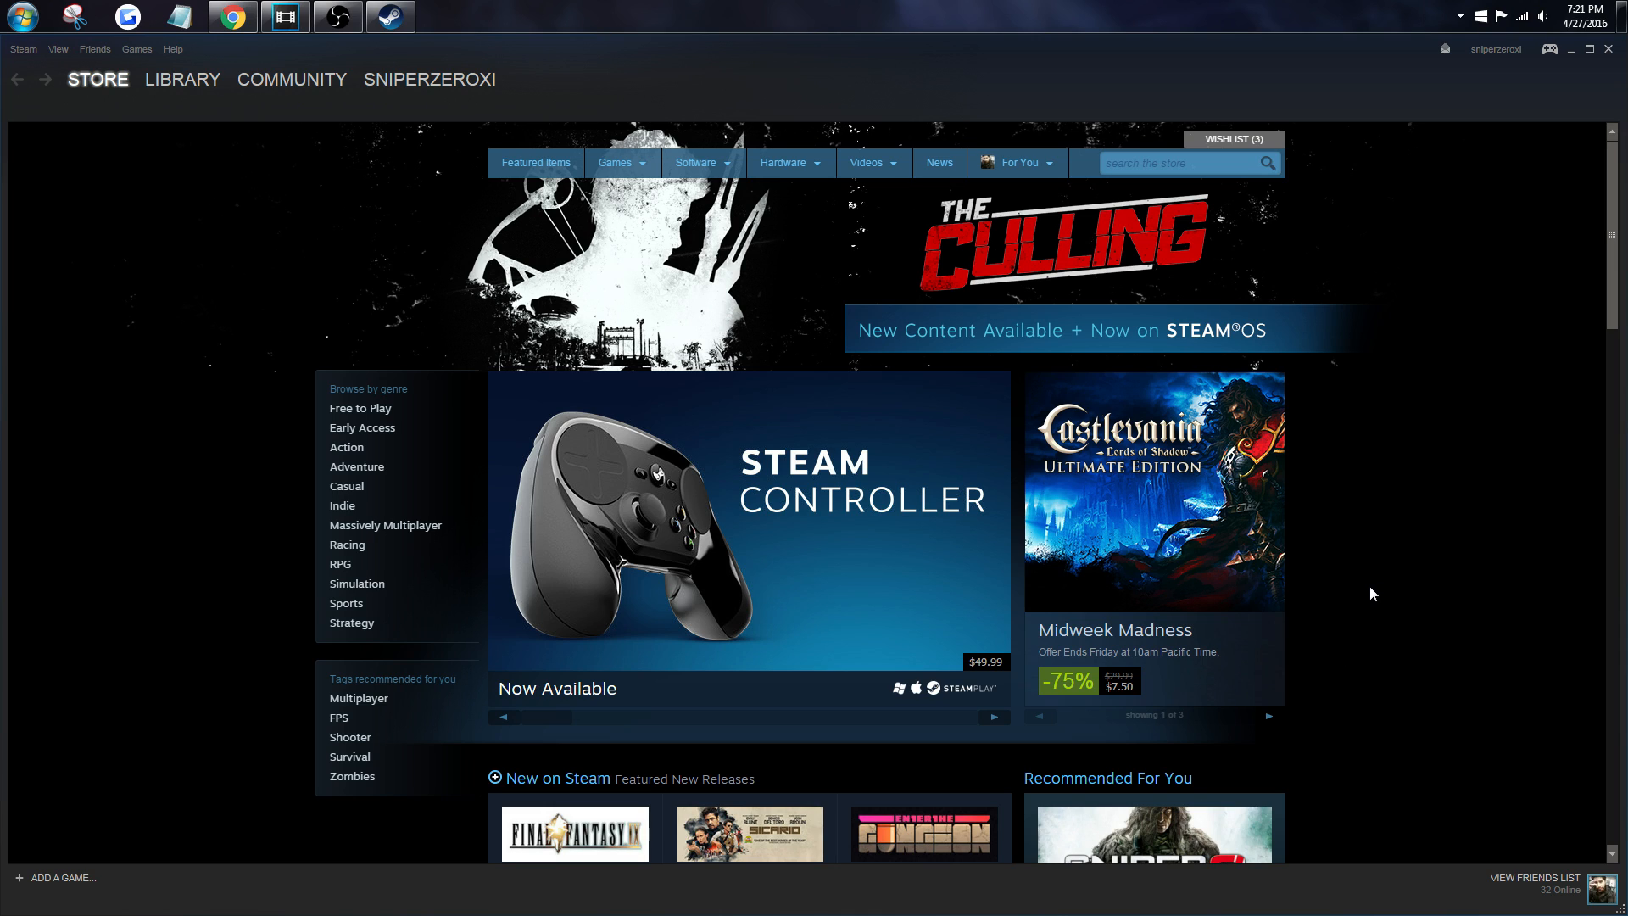